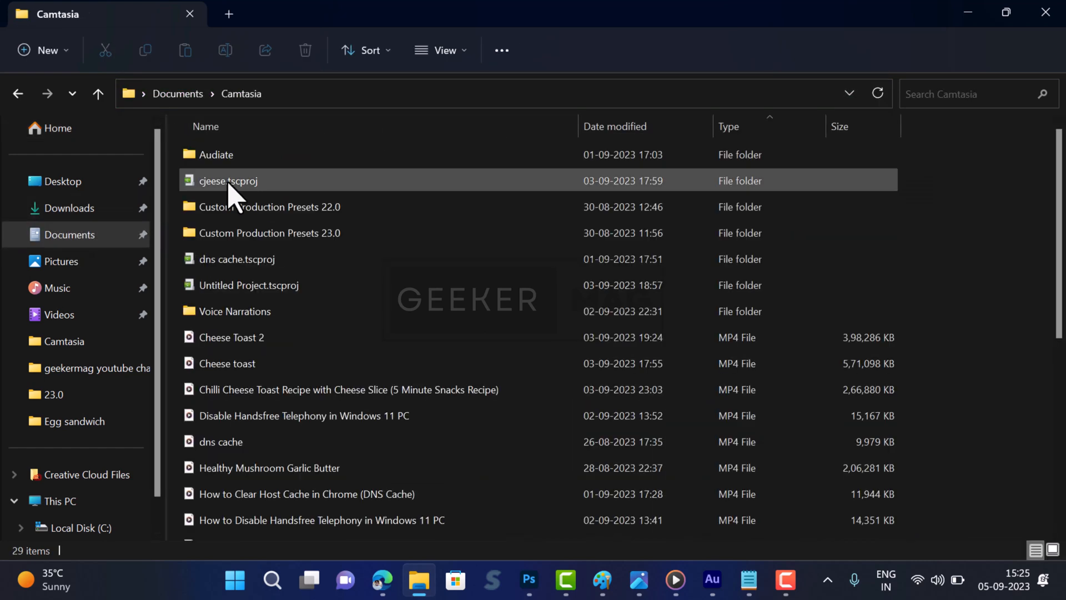
# Go up to the Documents folder and search it for 'cache'.
pyautogui.scroll(-3)
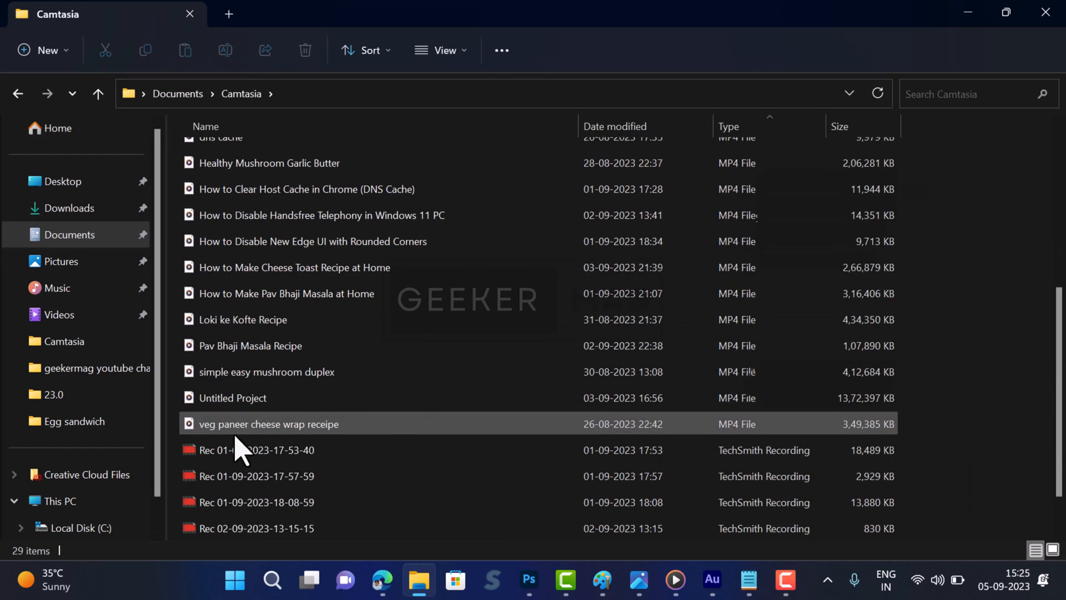
pyautogui.click(177, 93)
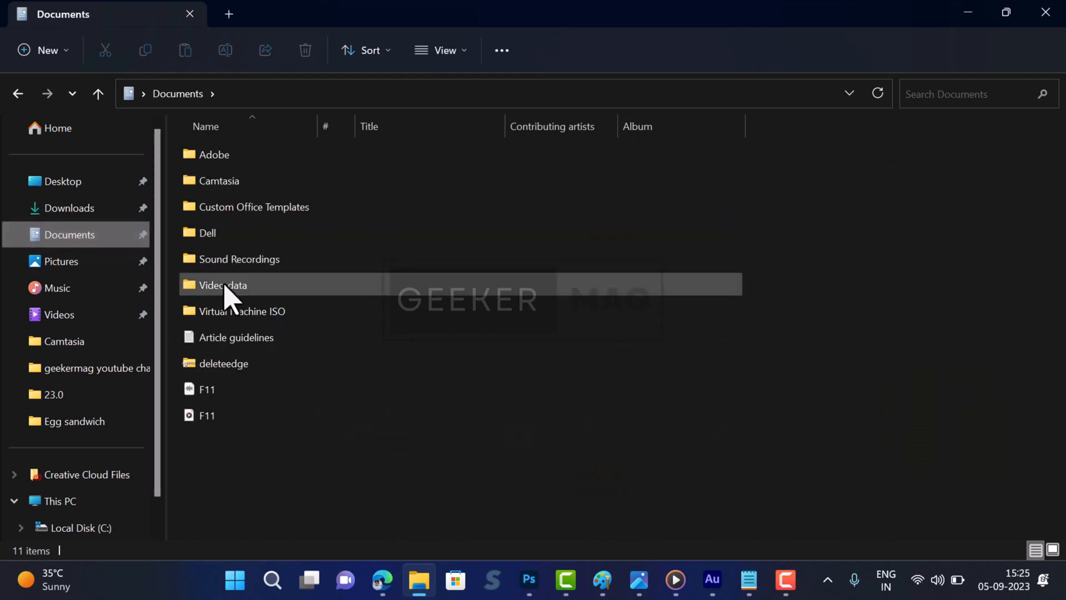
pyautogui.write('cache')
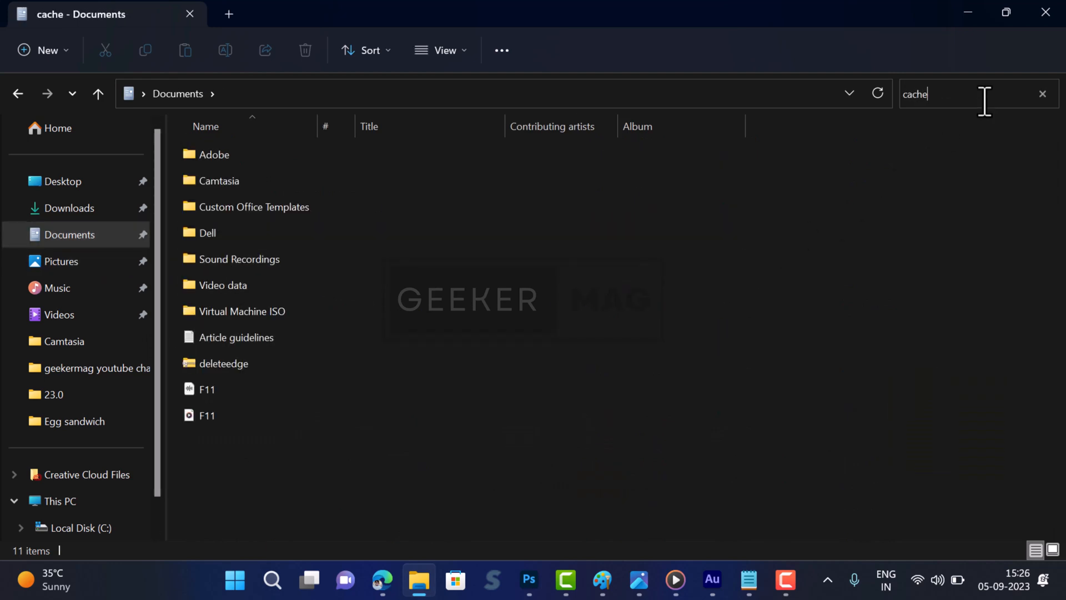
pyautogui.press('Enter')
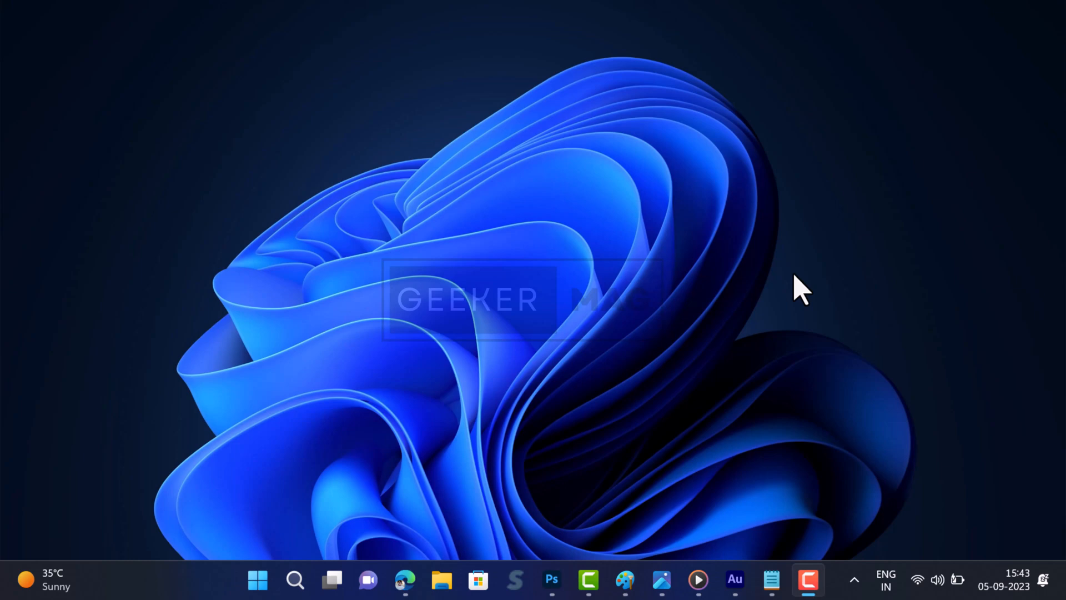
# Launch a new File Explorer window from the taskbar, landing on Home.
pyautogui.click(441, 580)
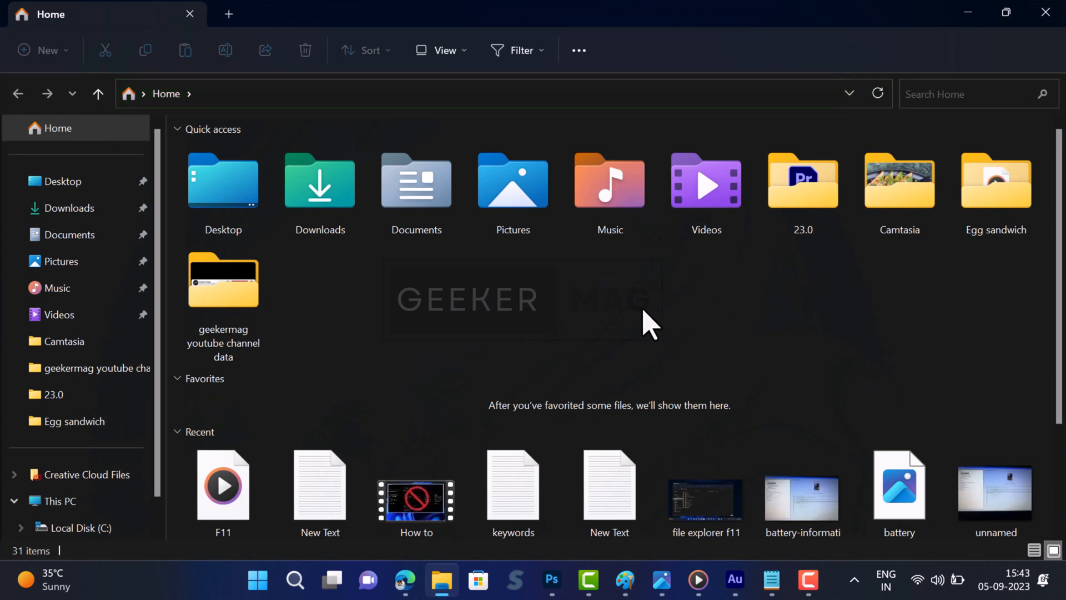
pyautogui.moveTo(609, 323)
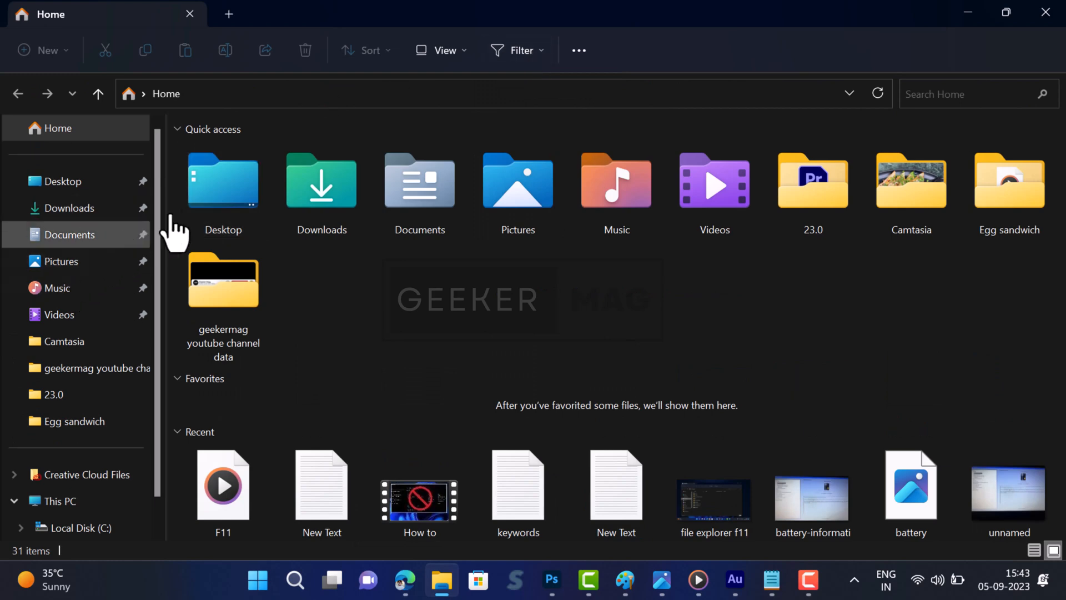
# Search the Camtasia folder for 'cache', getting 12 results such as dns cache.
pyautogui.doubleClick(63, 341)
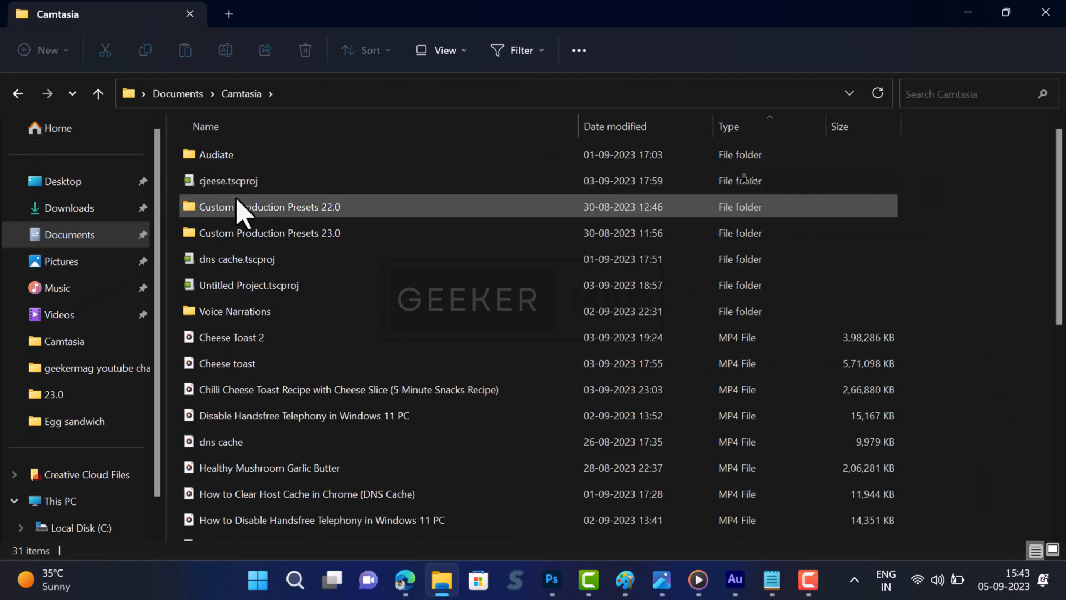
pyautogui.write('cache')
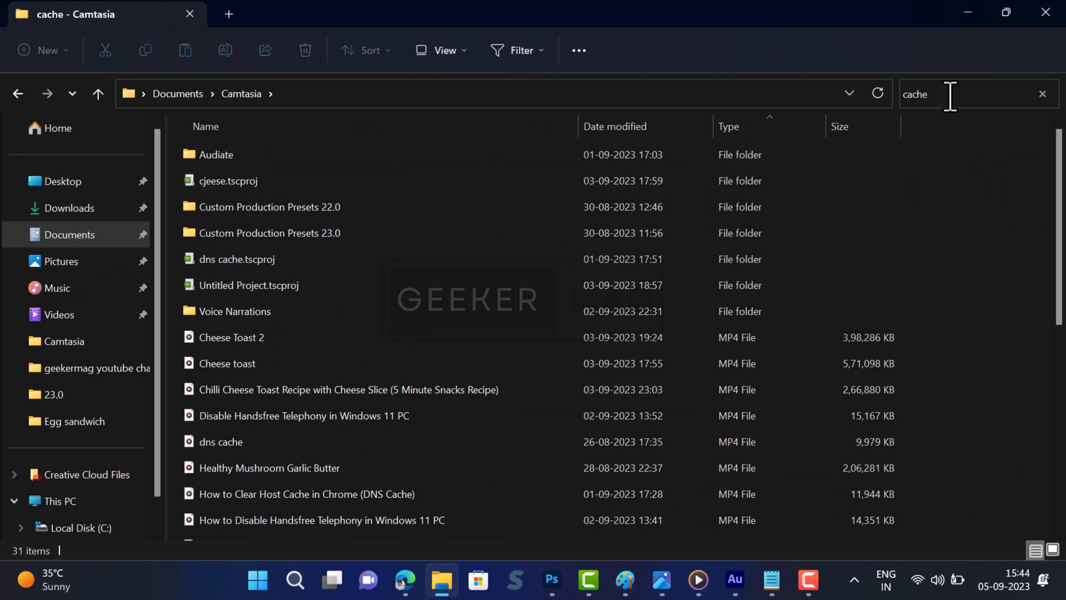
pyautogui.press('Enter')
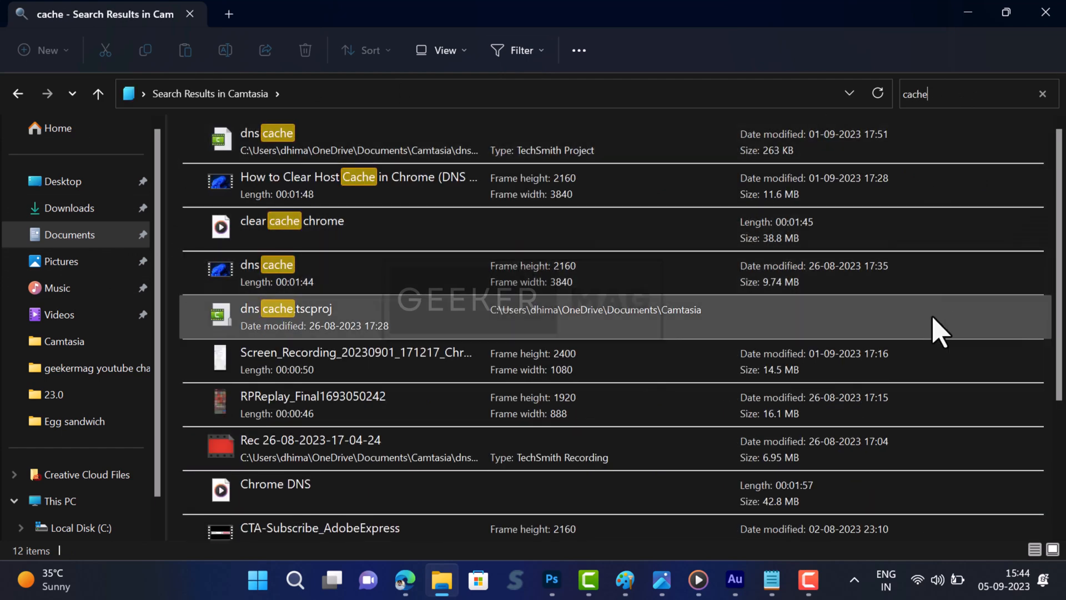